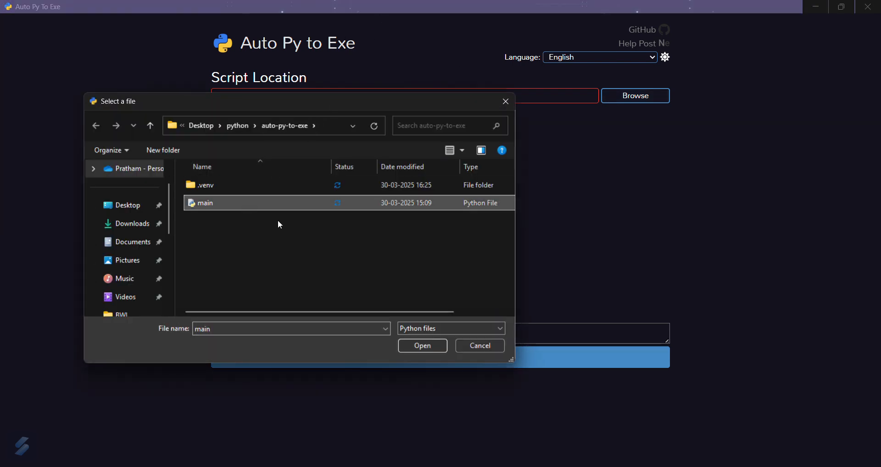
Choose main from Desktop > python > auto-py-to-exe as the script to convert.
click(422, 345)
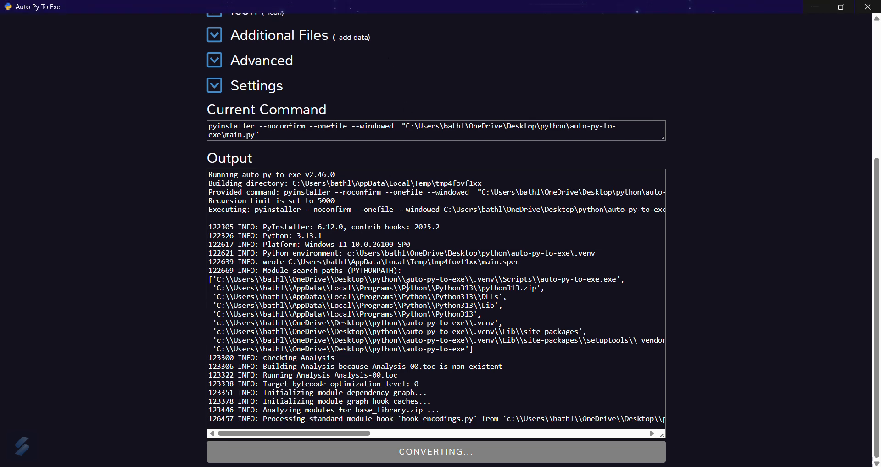